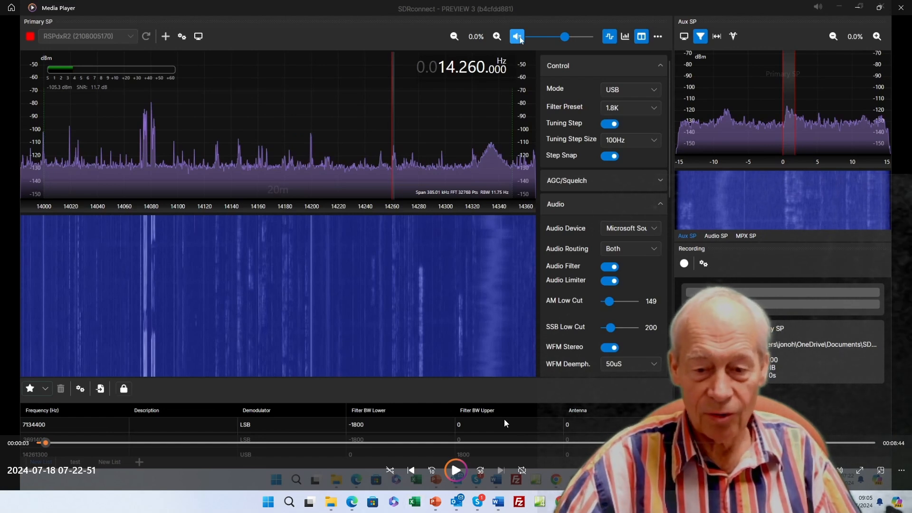
mouse_move(477, 462)
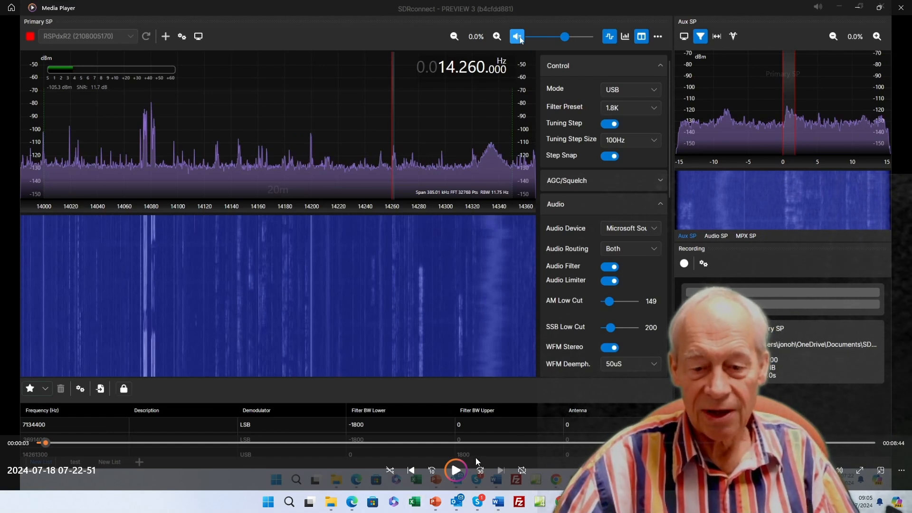
mouse_move(455, 470)
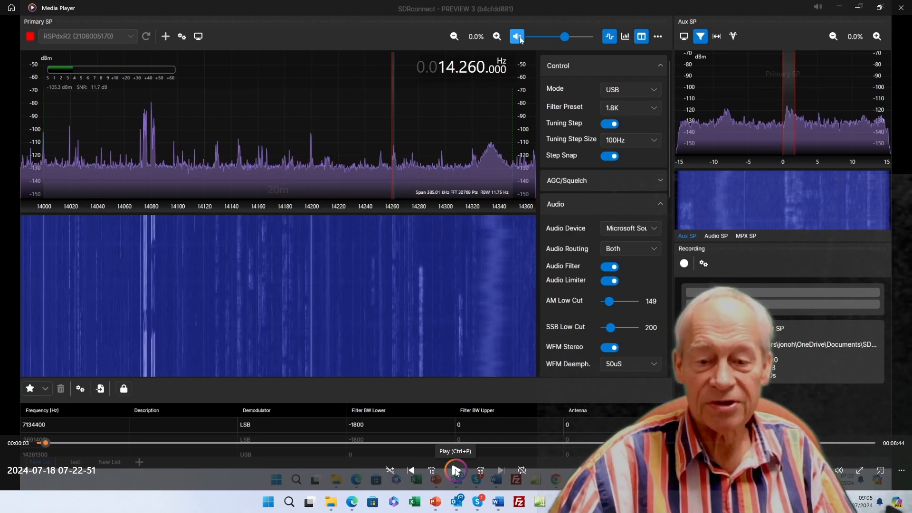
Play the 20m band recording near 14.260 MHz, pausing once and resuming
click(456, 470)
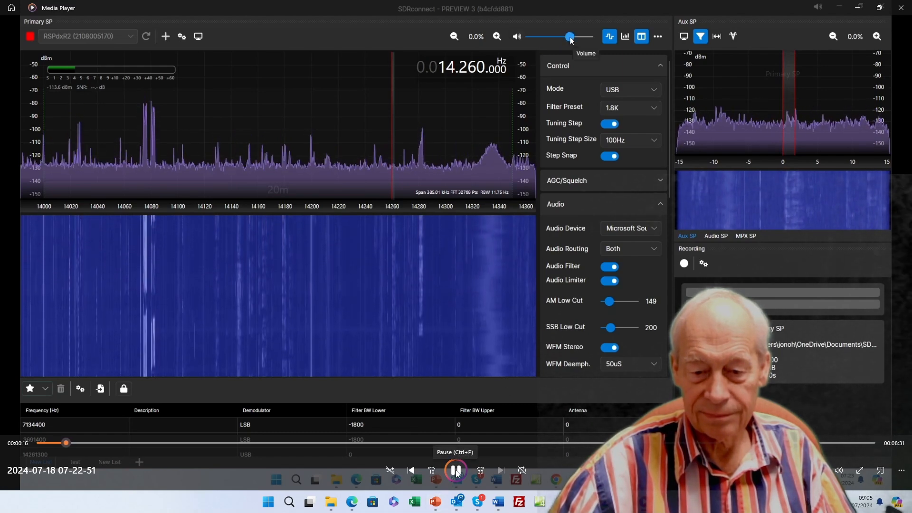
click(455, 470)
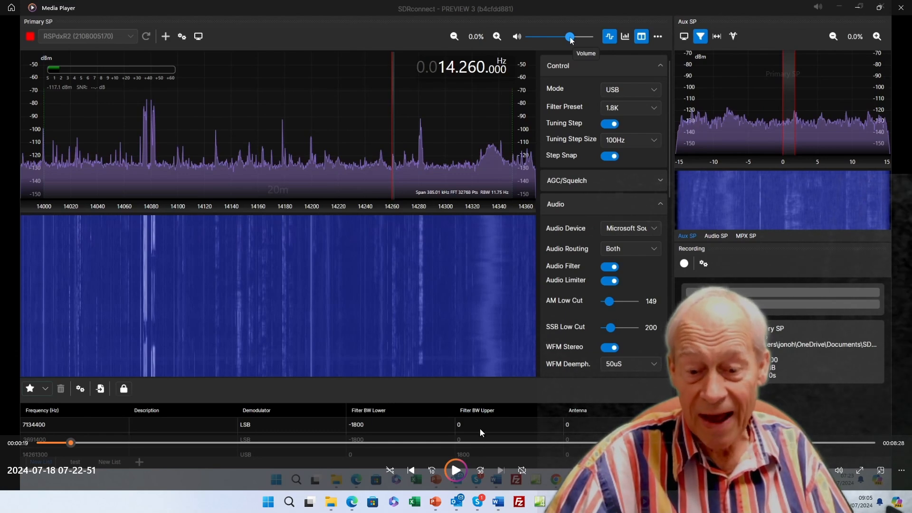
click(456, 470)
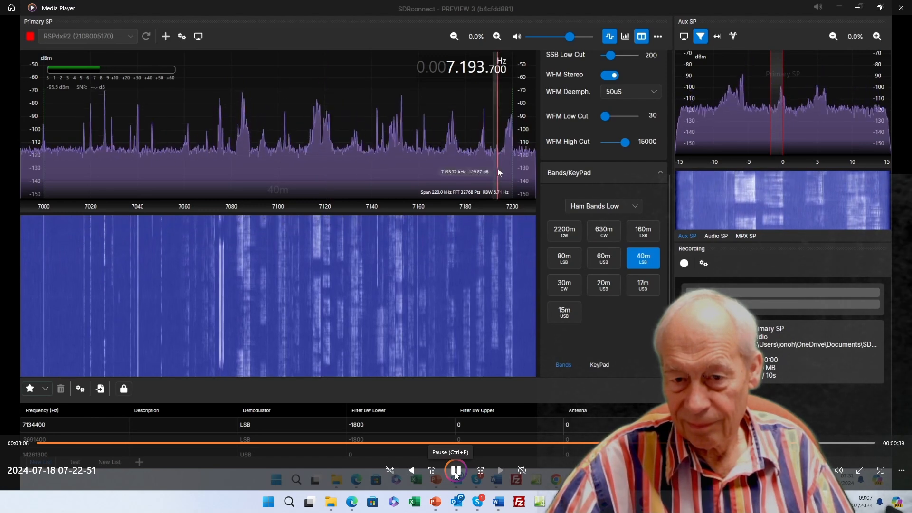
Pause the recording while it holds on the 40m band near 7.194 MHz
click(455, 471)
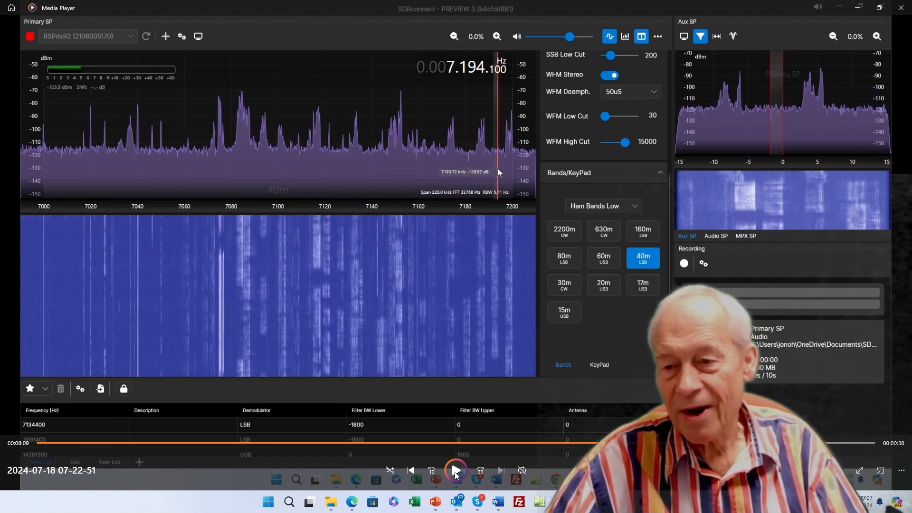
mouse_move(456, 471)
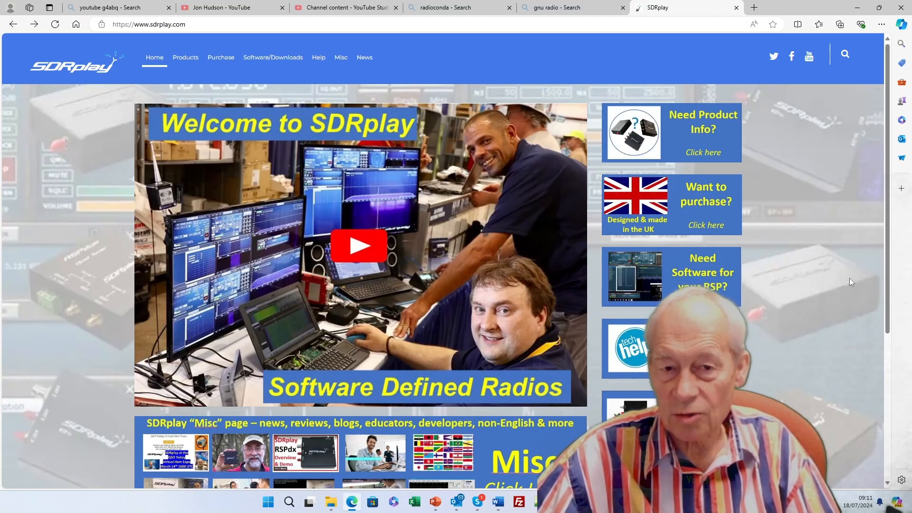
mouse_move(866, 244)
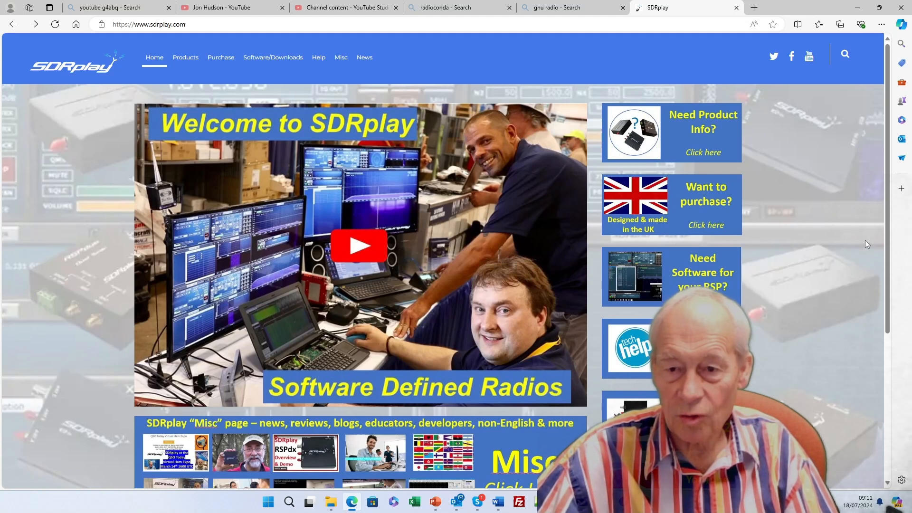
mouse_move(703, 153)
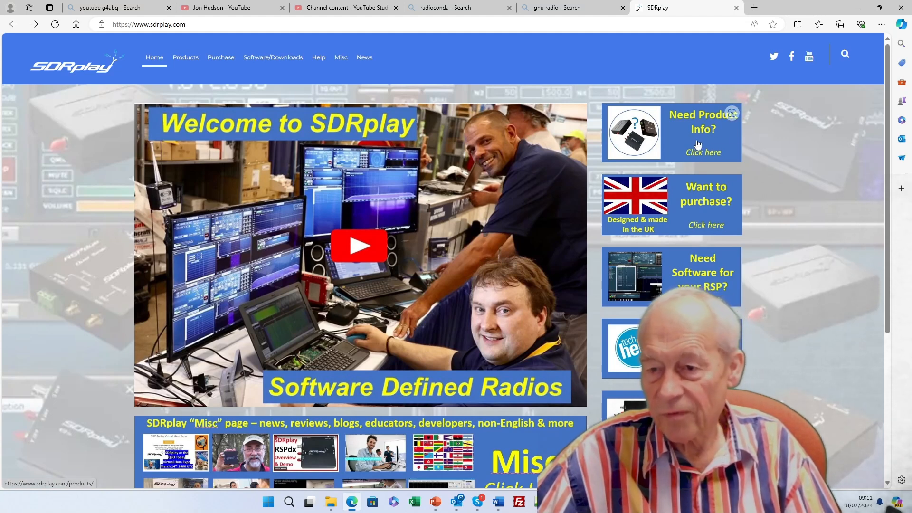
mouse_move(705, 215)
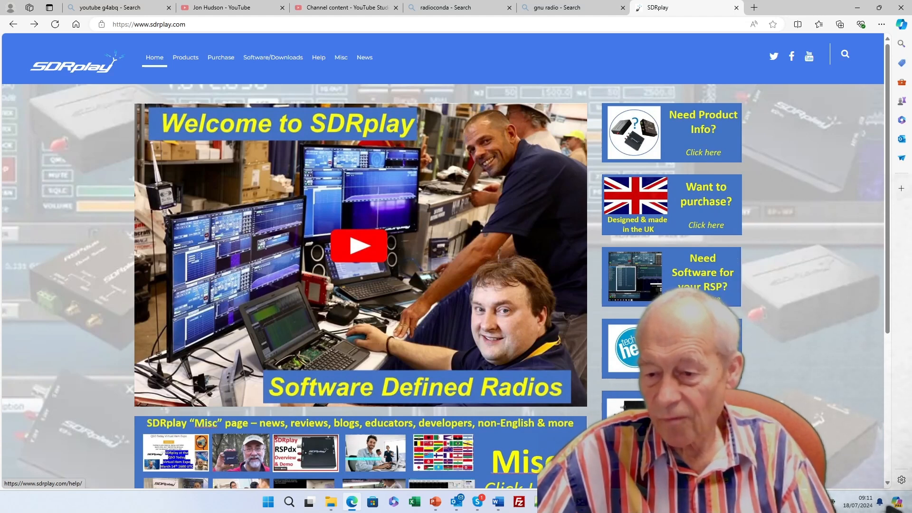
Go to the Help page on sdrplay.com
click(319, 57)
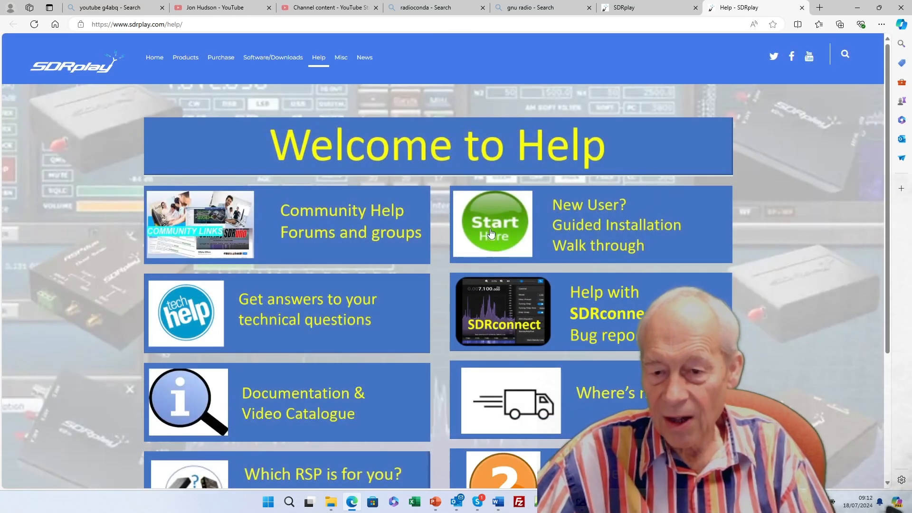
mouse_move(635, 396)
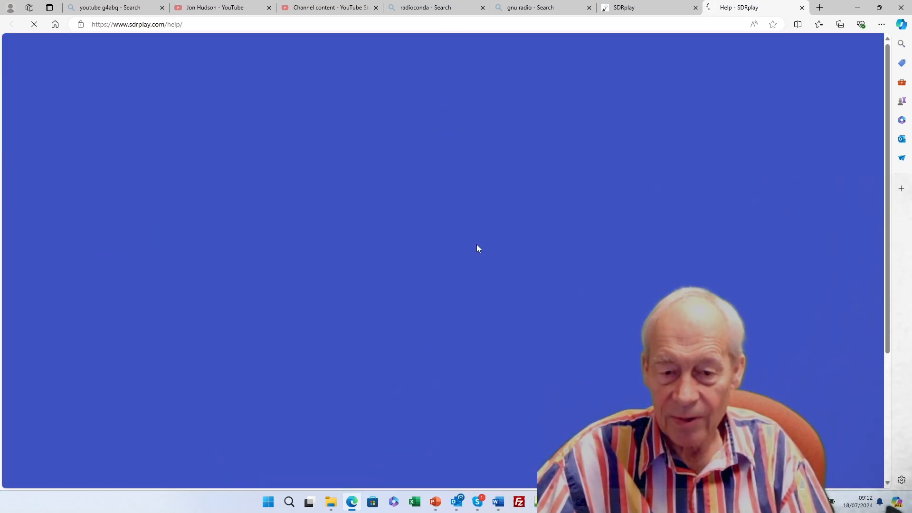
mouse_move(472, 247)
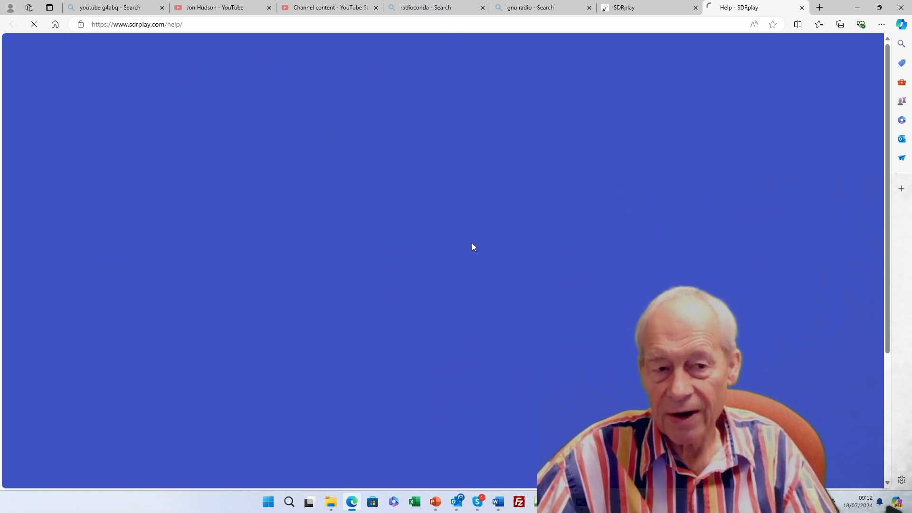
mouse_move(357, 232)
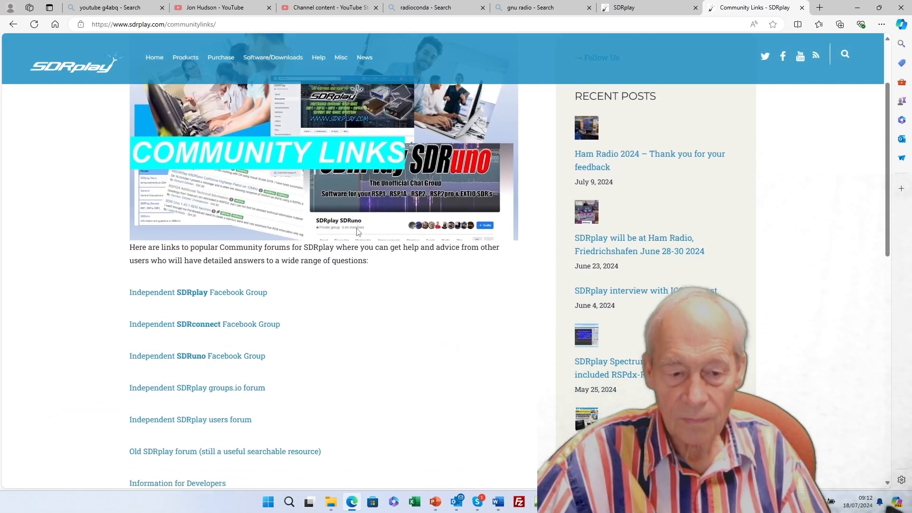
Scroll through the SDRplay Facebook group posts, go back, and open the groups.io forum
scroll(down, 3)
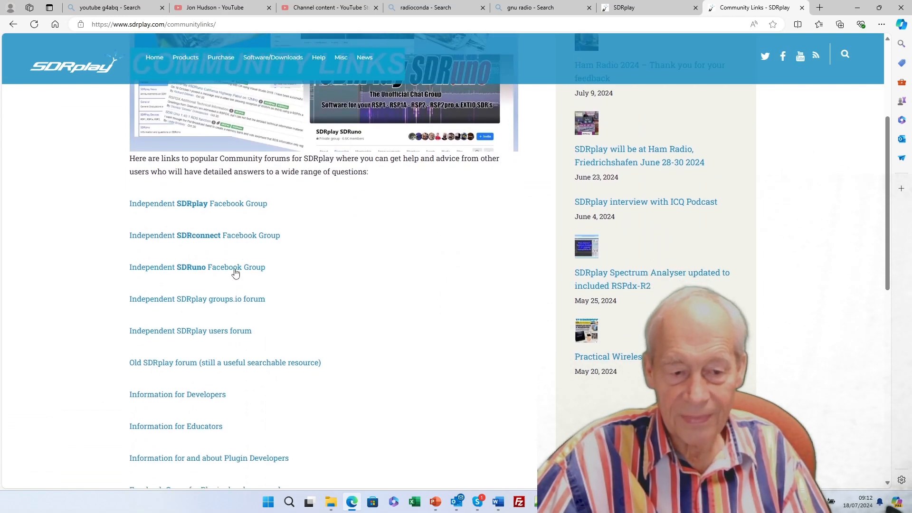
mouse_move(233, 269)
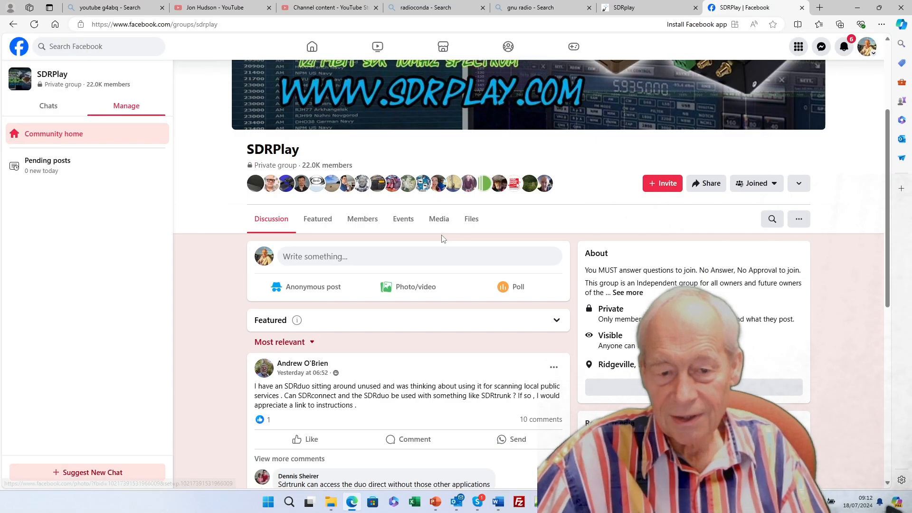
scroll(down, 3)
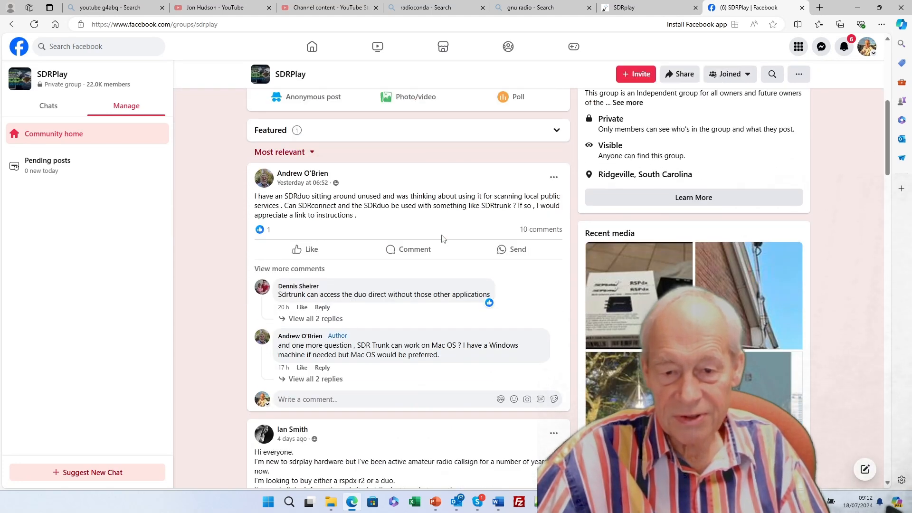
click(751, 8)
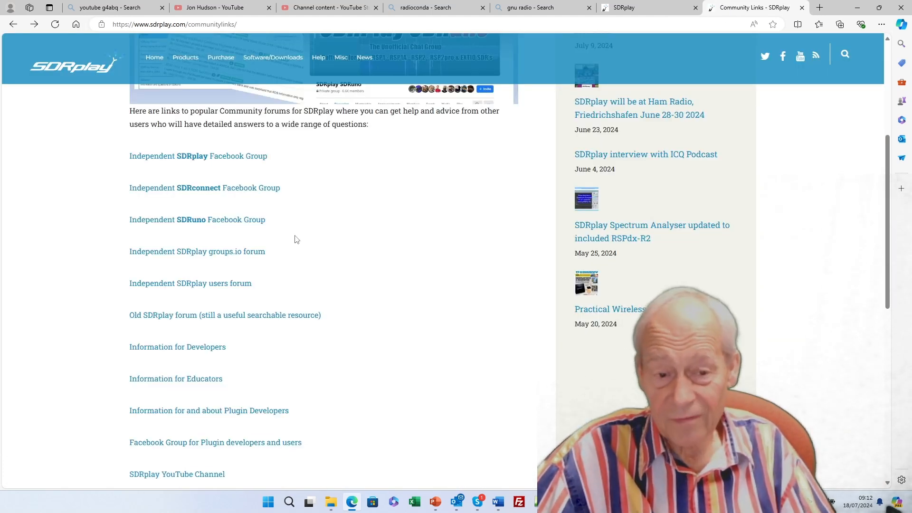
click(196, 252)
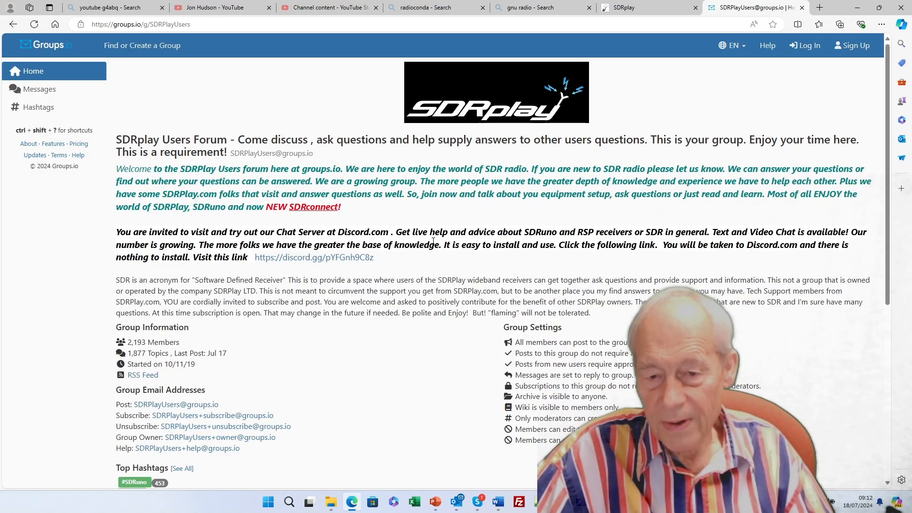
mouse_move(558, 223)
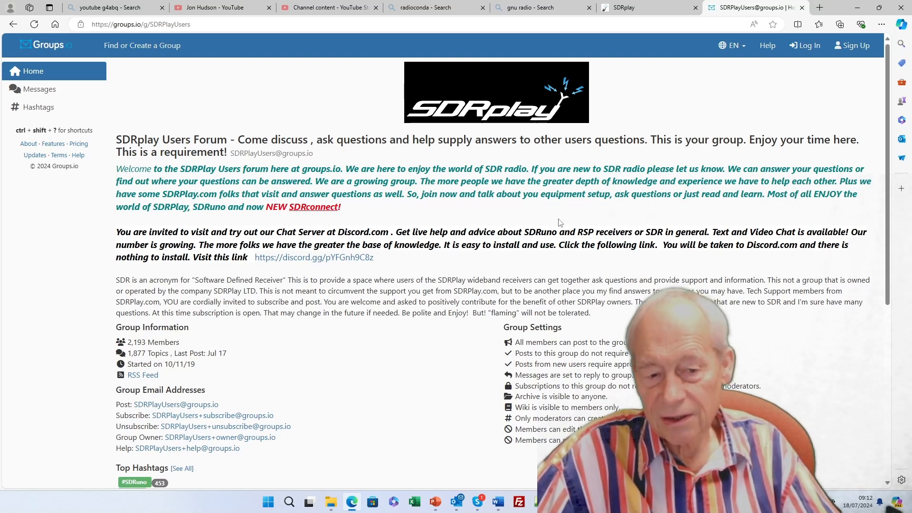